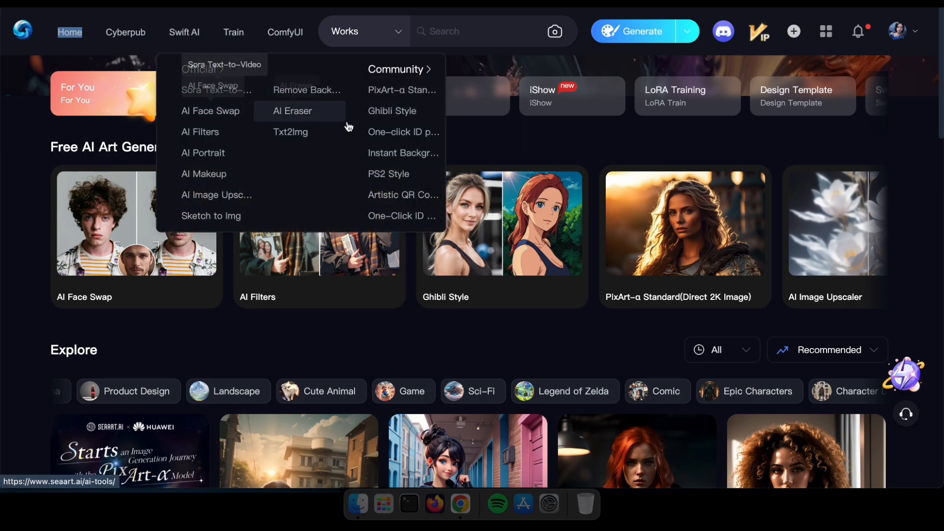
# Open the Artistic QR Code tool from Swift AI's Community Featured Tools.
pyautogui.click(184, 32)
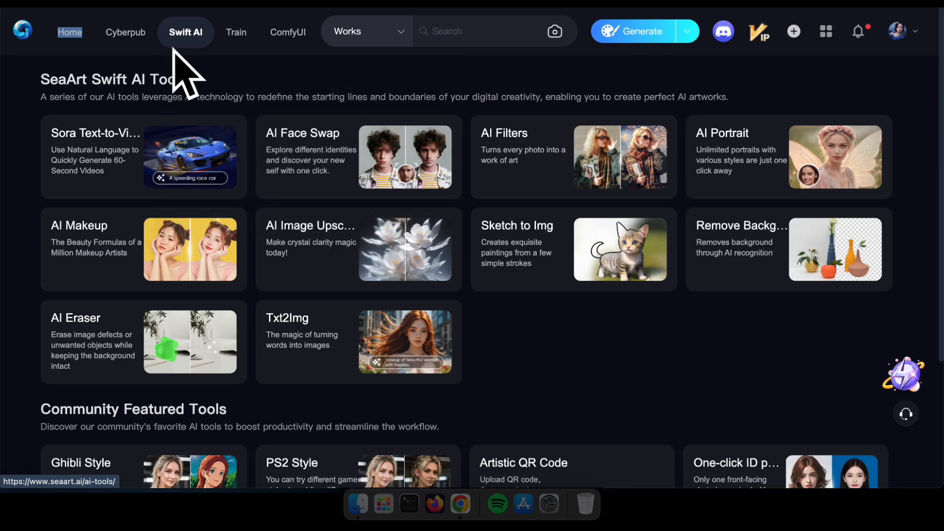
pyautogui.scroll(-3)
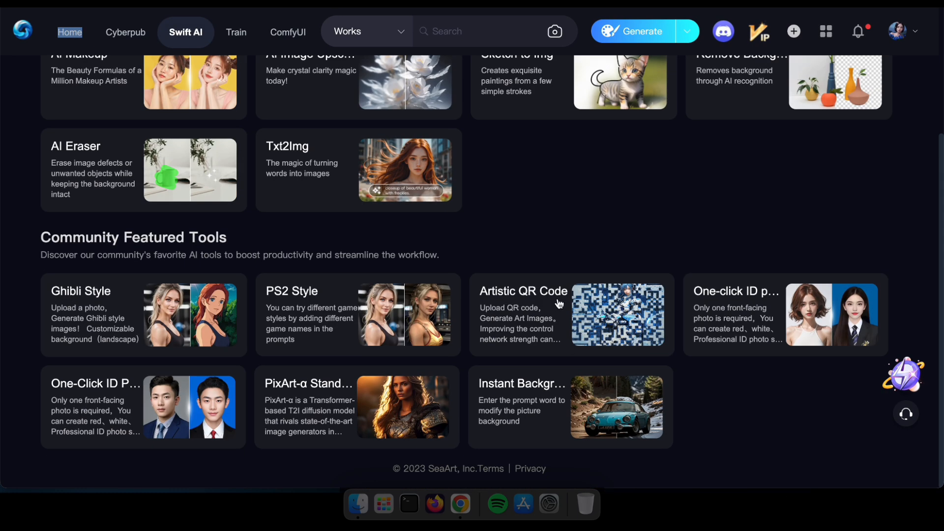
pyautogui.click(523, 291)
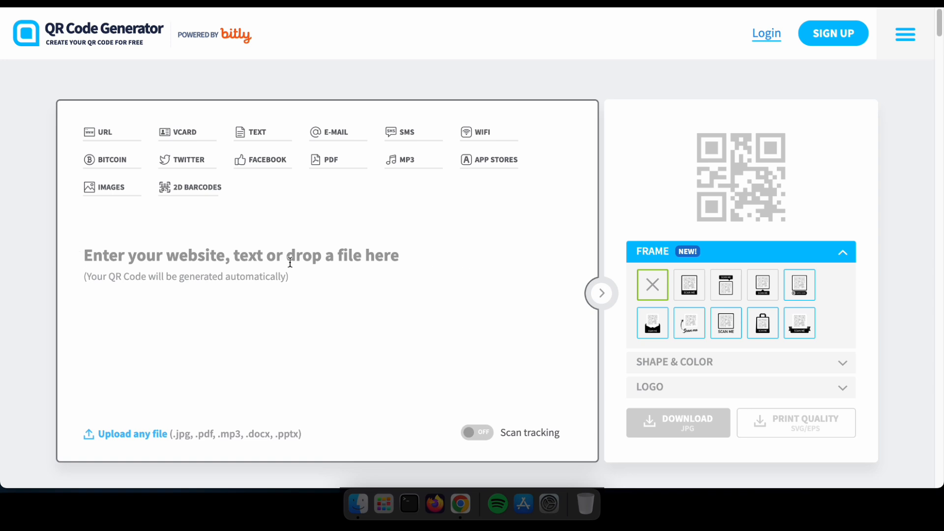
pyautogui.write('https://')
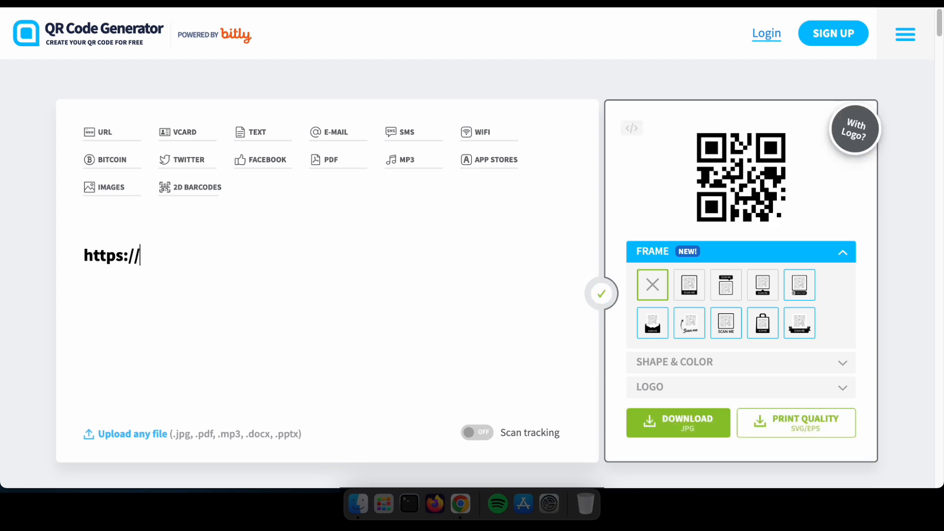
pyautogui.write('seaart')
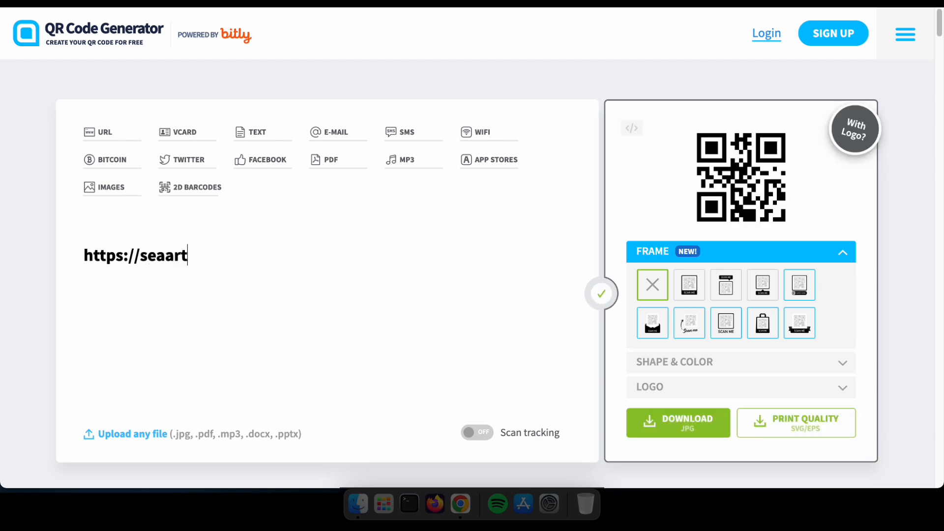
pyautogui.write('.com')
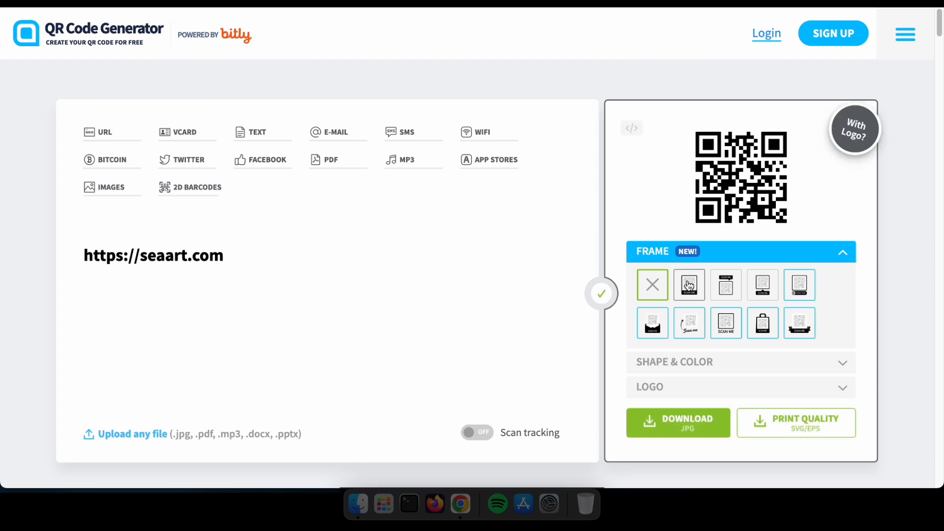
# Download the seaart.com QR code as JPG and dismiss the sign-up popup.
pyautogui.click(678, 422)
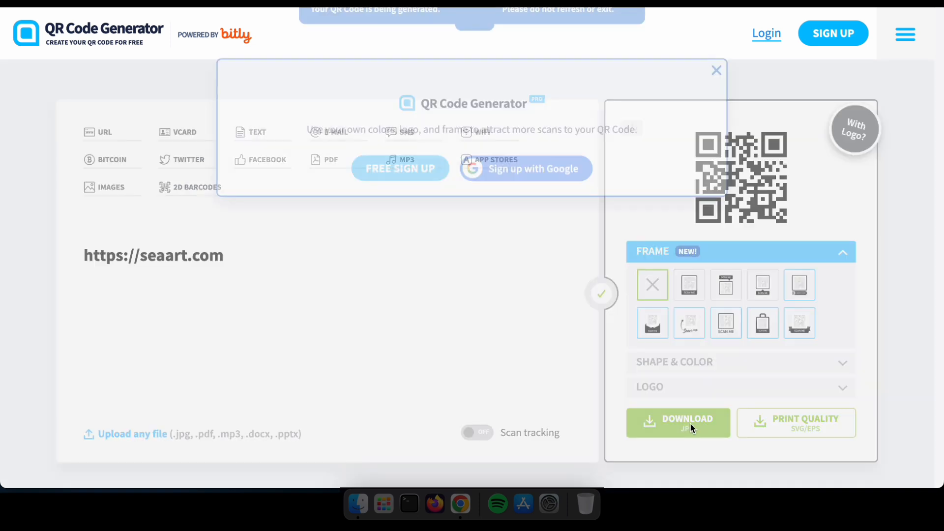
pyautogui.click(678, 422)
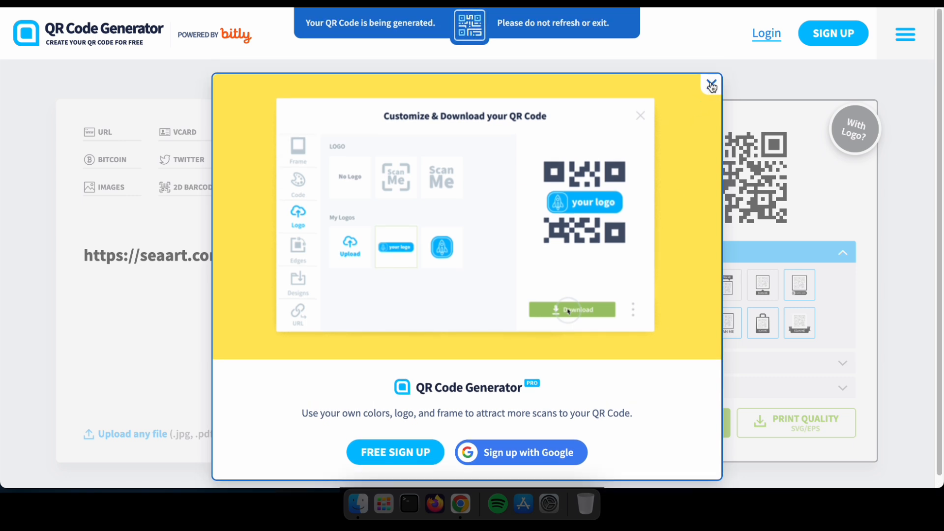
pyautogui.click(571, 309)
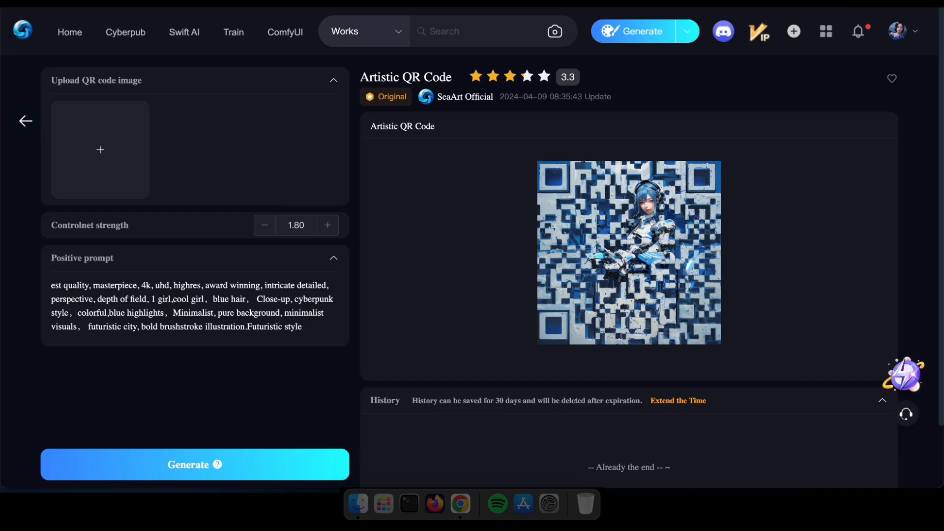
# Upload the plain QR code, ask for red hair in the positive prompt, and start generation.
pyautogui.click(100, 150)
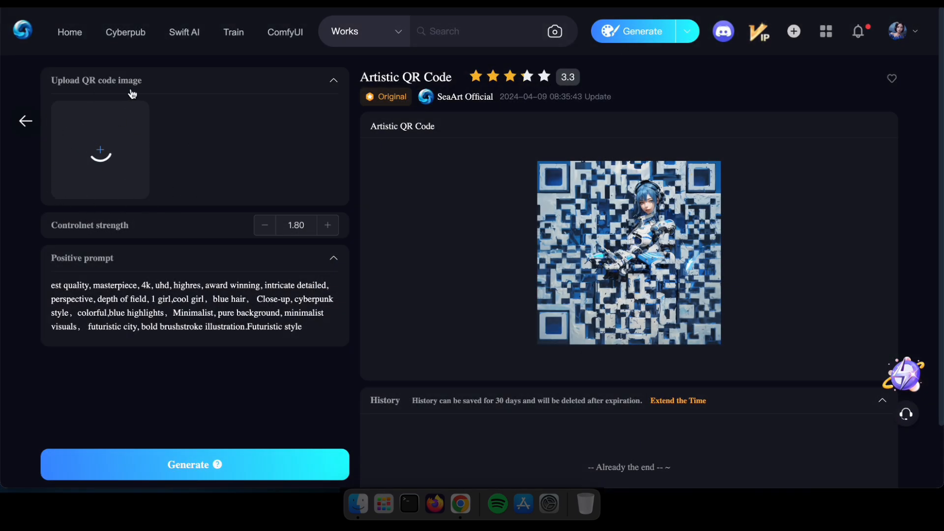
pyautogui.click(101, 149)
pyautogui.write('red')
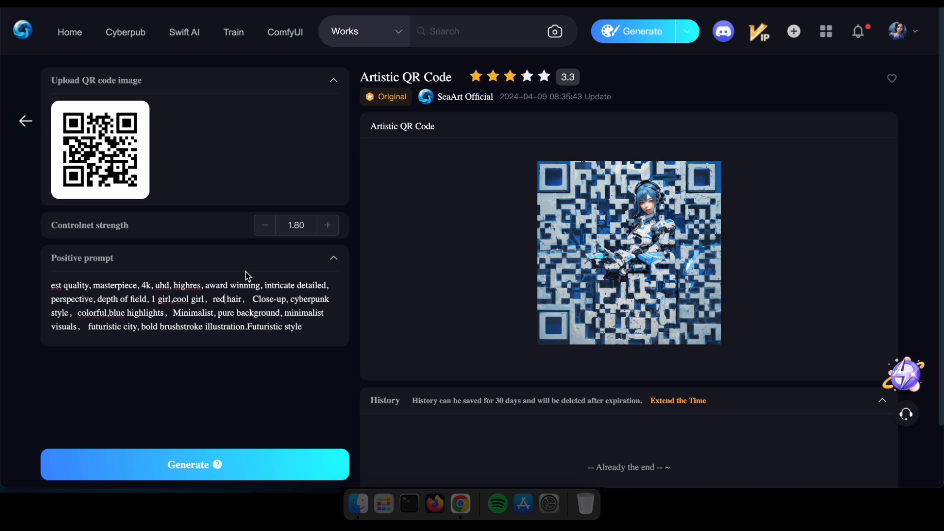
pyautogui.moveTo(196, 471)
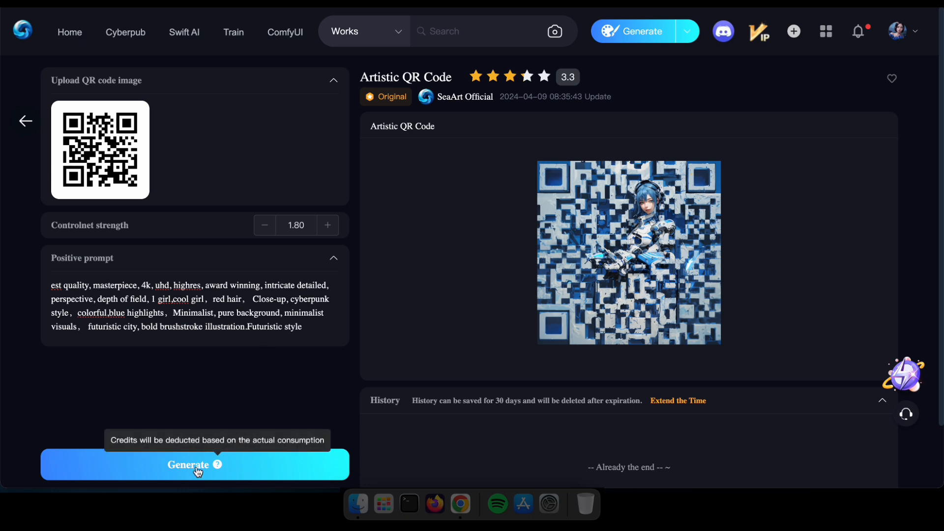
pyautogui.click(195, 465)
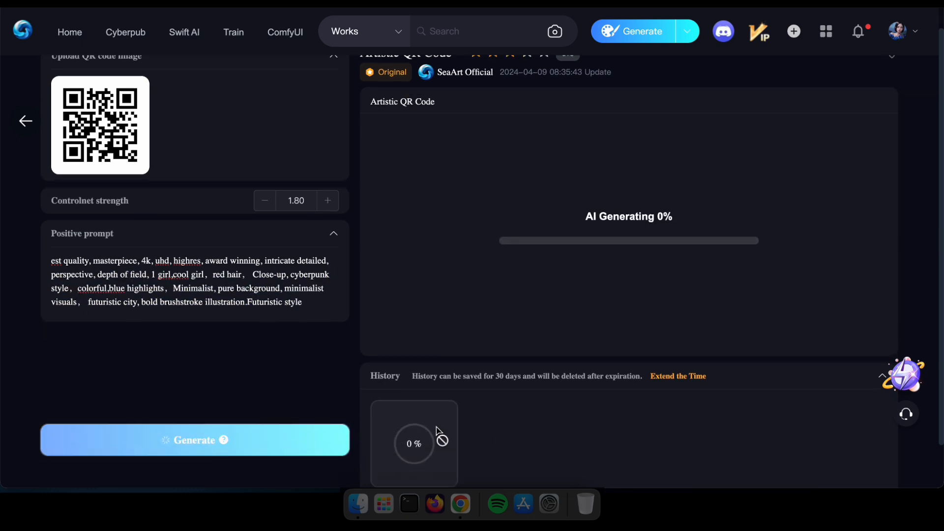